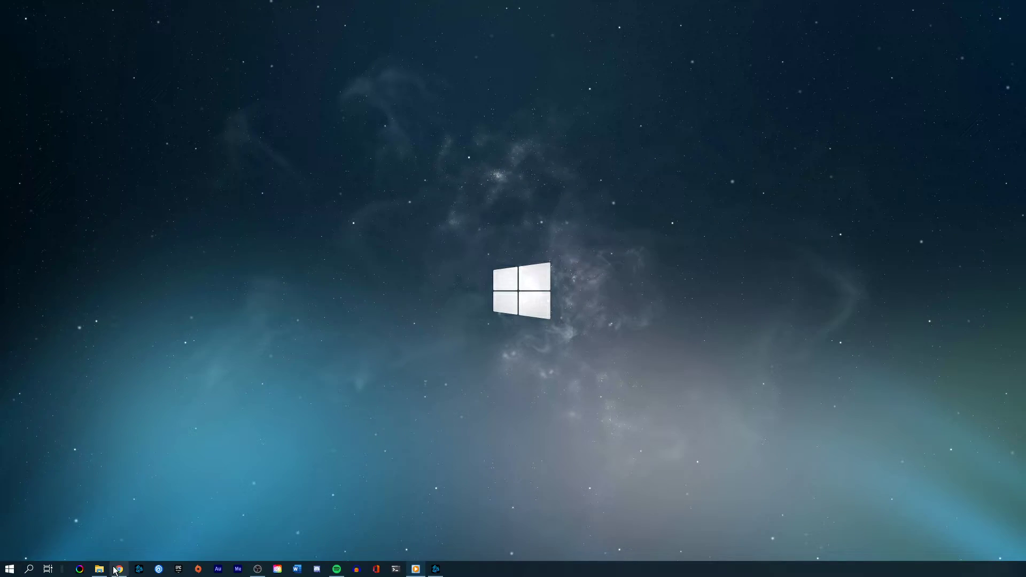
Step: Open Chrome on Activision's Warzone online services page and browse the connection tips
left_click(118, 568)
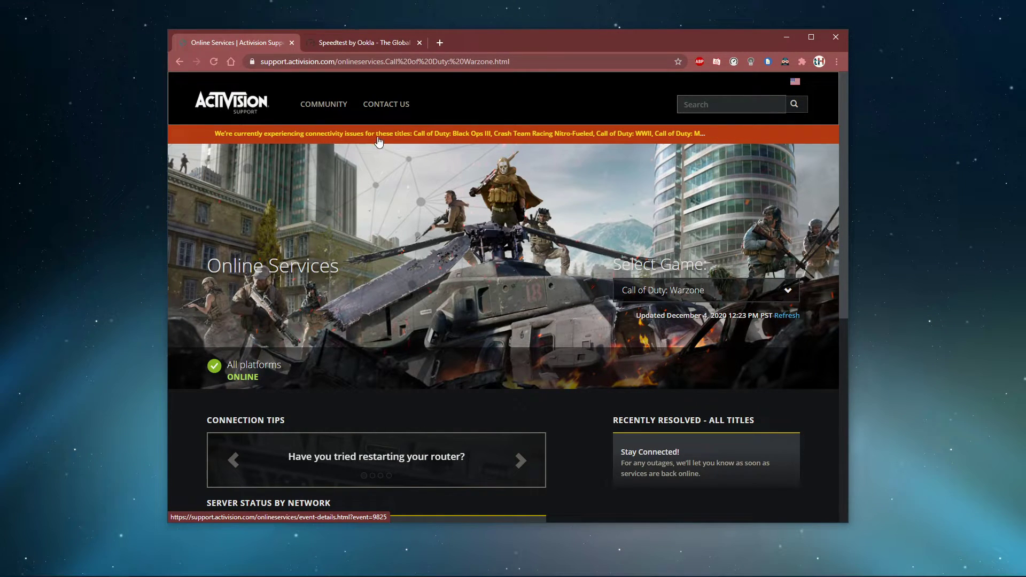
scroll("down", 3)
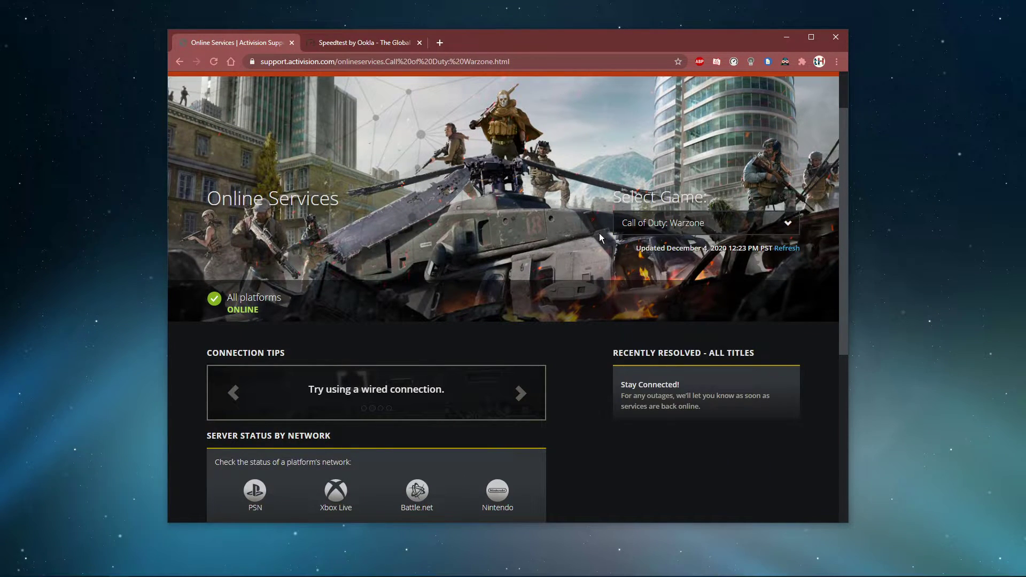
scroll("down", 3)
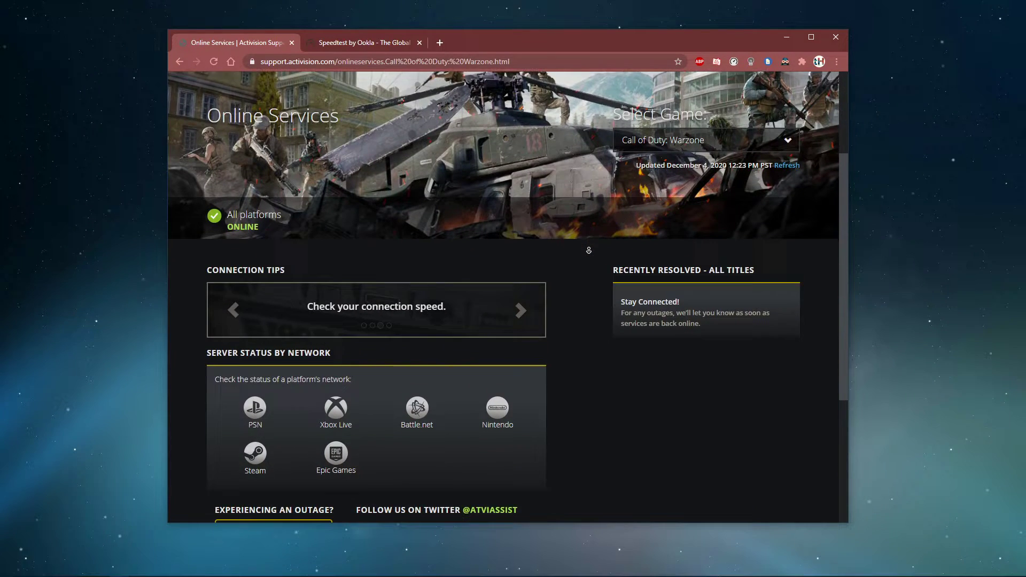
scroll("down", 3)
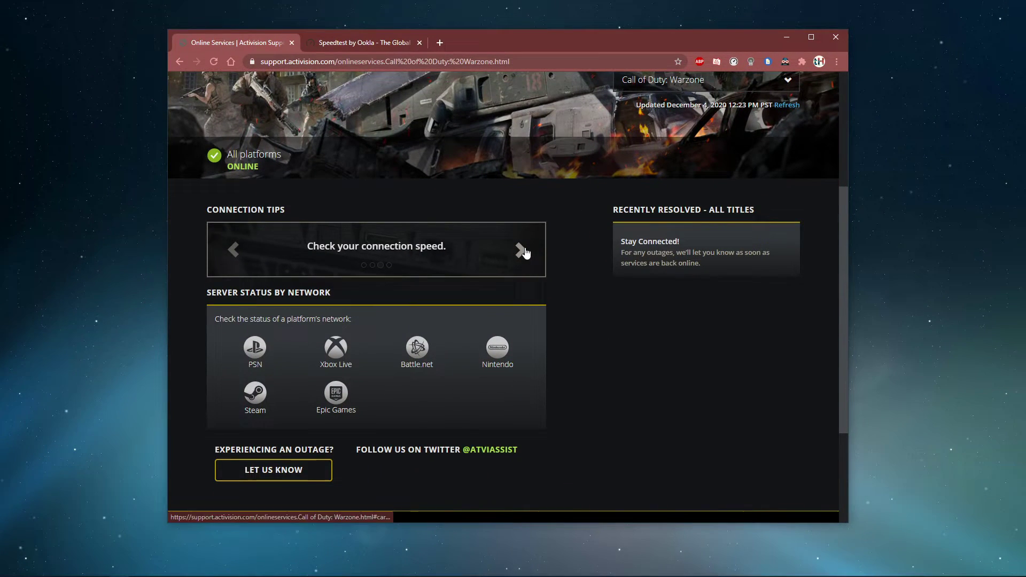
left_click(521, 250)
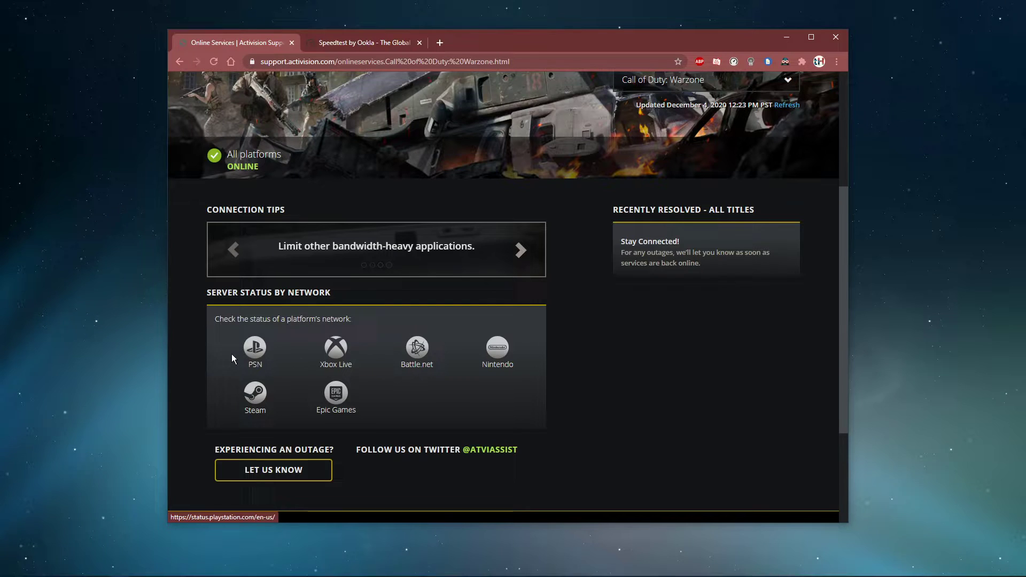
mouse_move(274, 204)
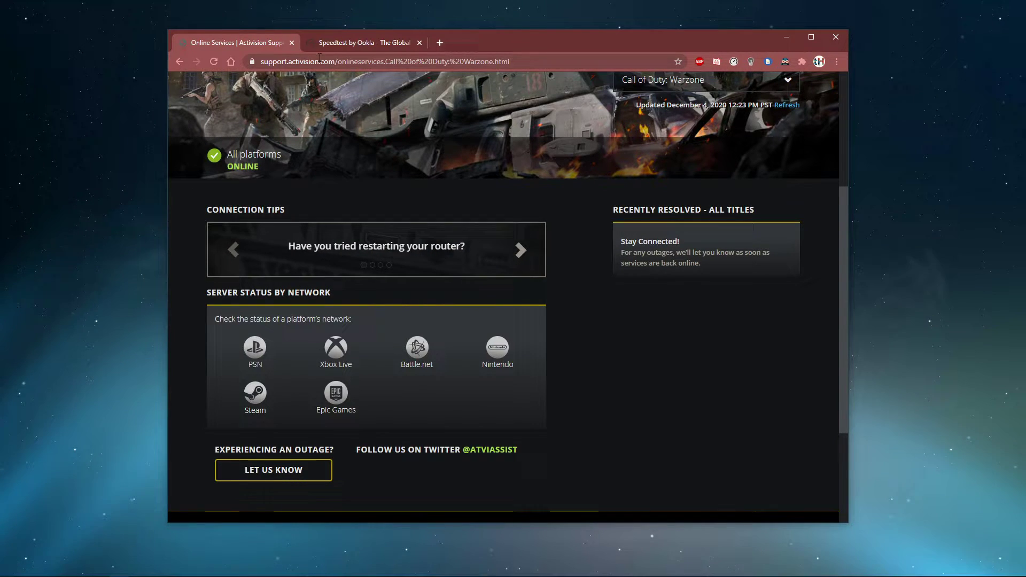
Step: Close the Activision support tab and start a speedtest.net internet speed test
left_click(291, 42)
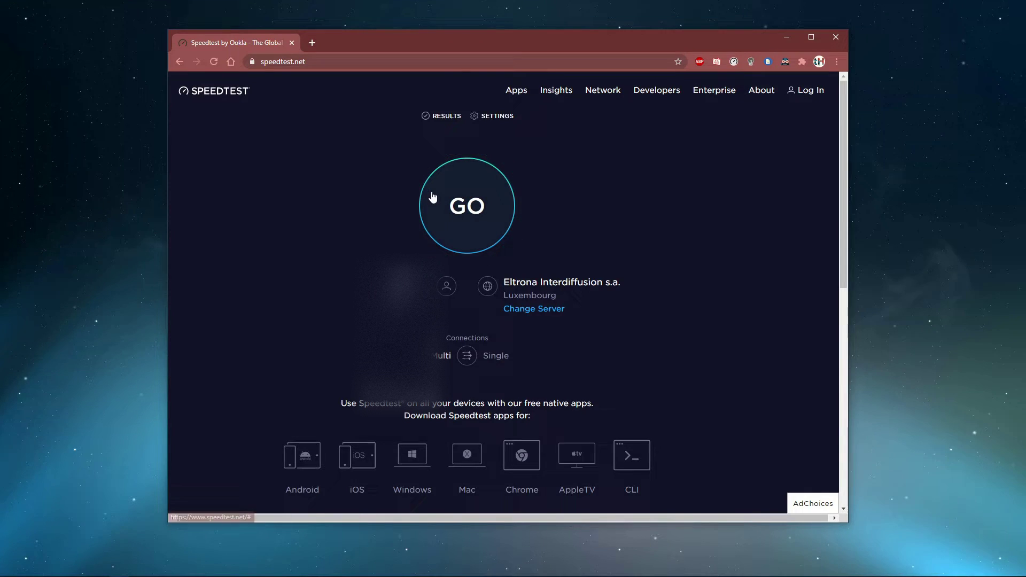
left_click(466, 205)
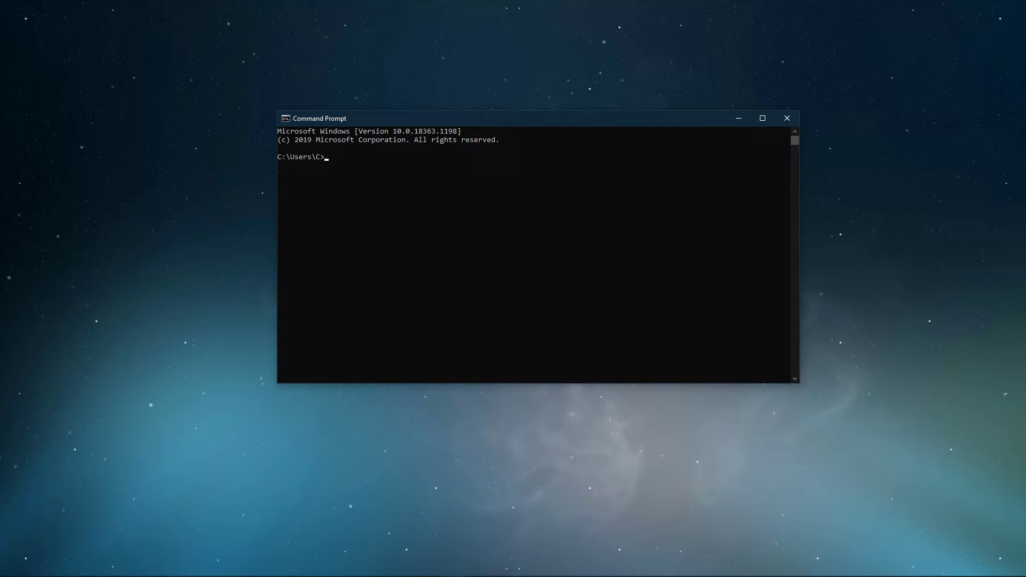
Step: Ping google.com for 4/4 replies averaging 14 ms, then enter ipconfig
type("ping google.com")
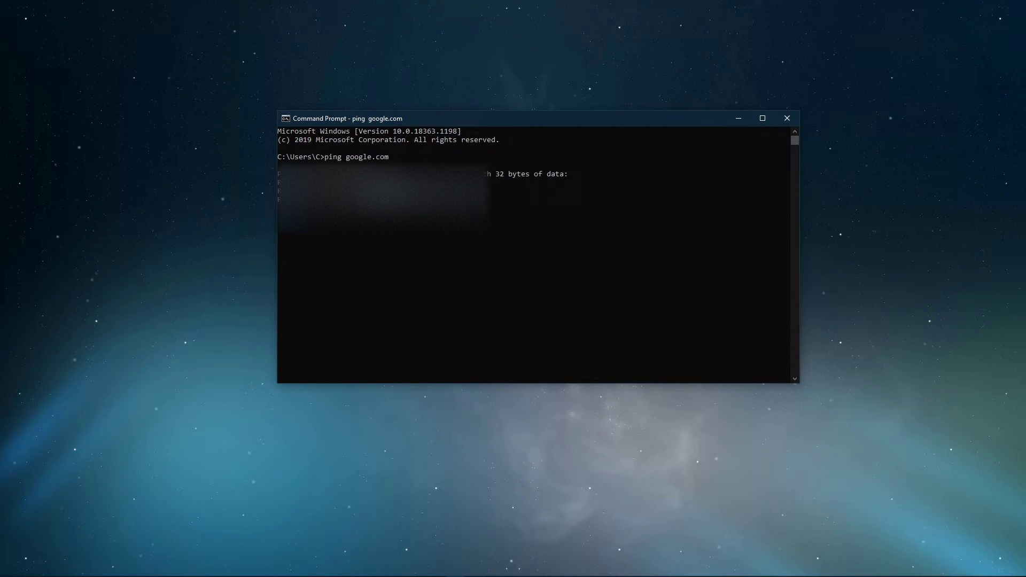
type("i")
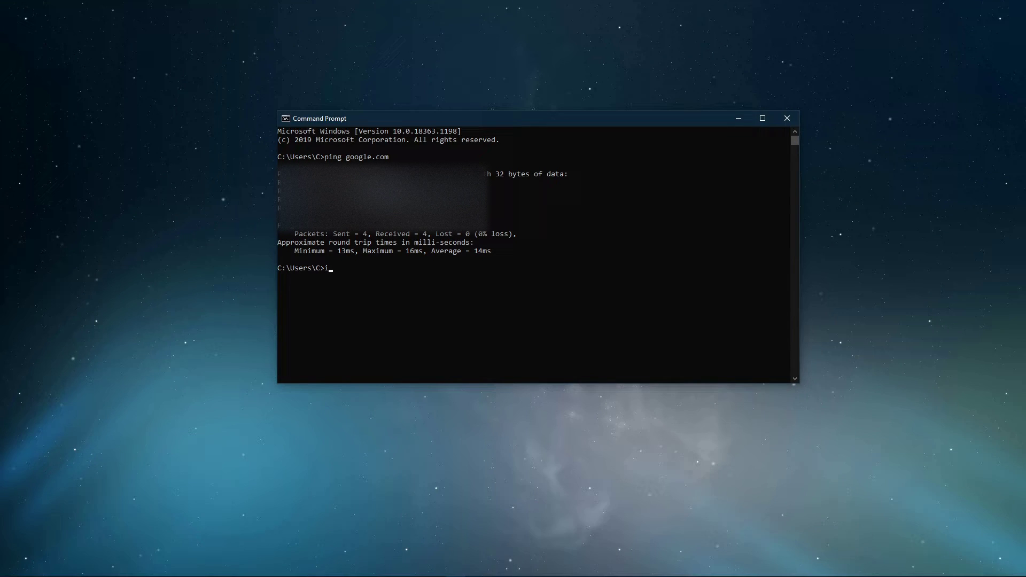
type("pconfig")
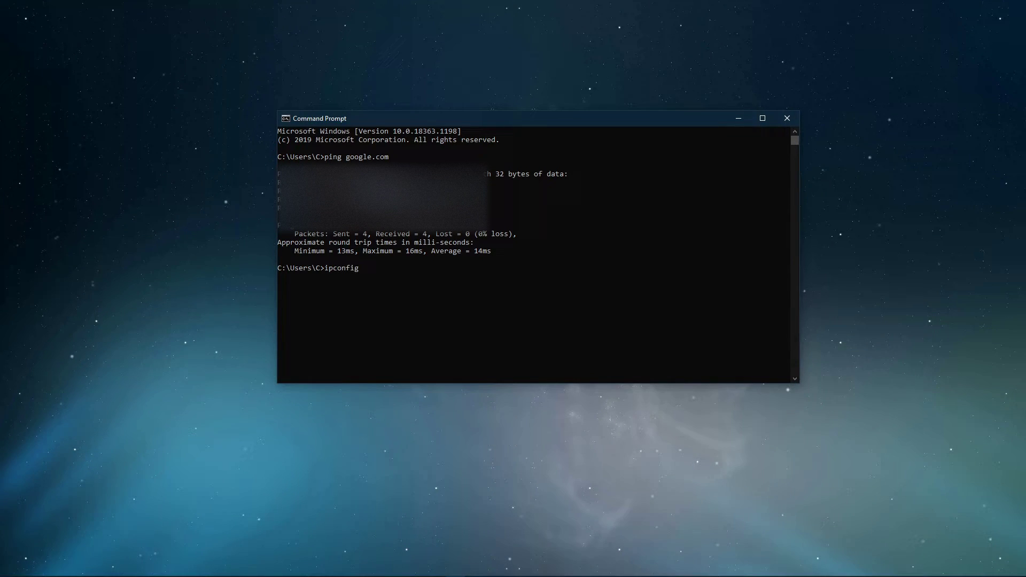
Step: Flush the DNS cache with ipconfig /flushdns and exit Command Prompt
type("/flushdns")
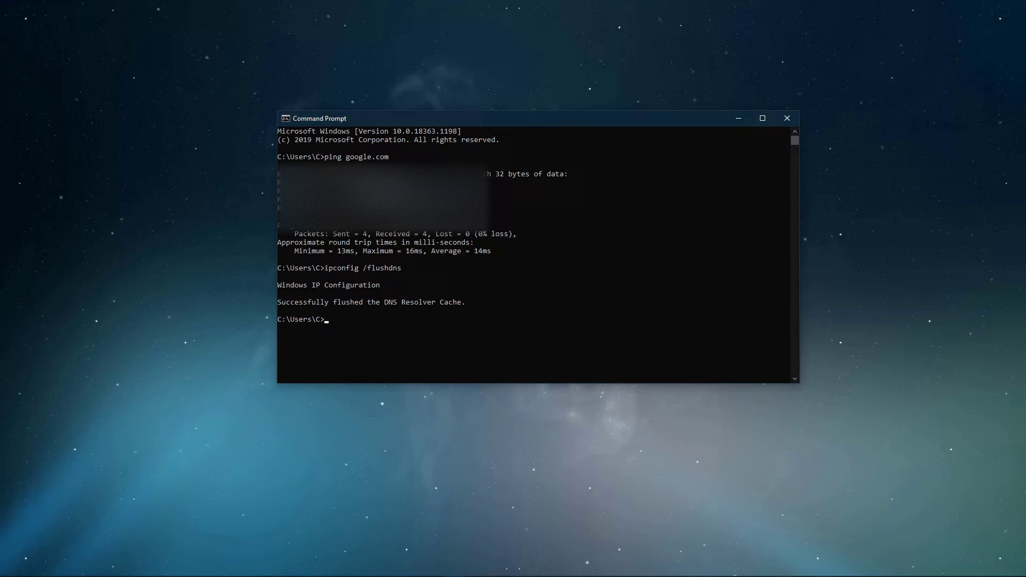
type("exi")
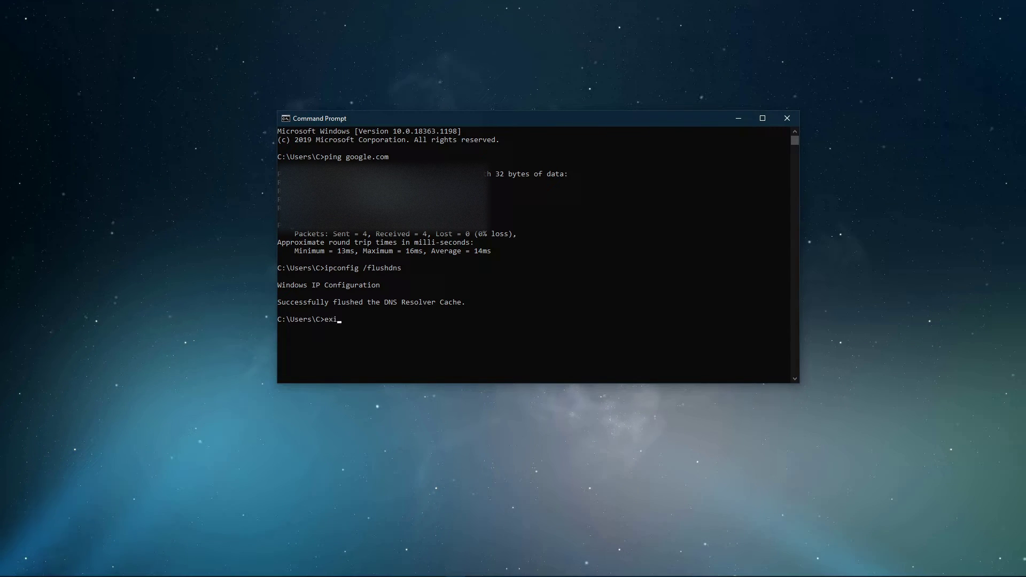
type("t")
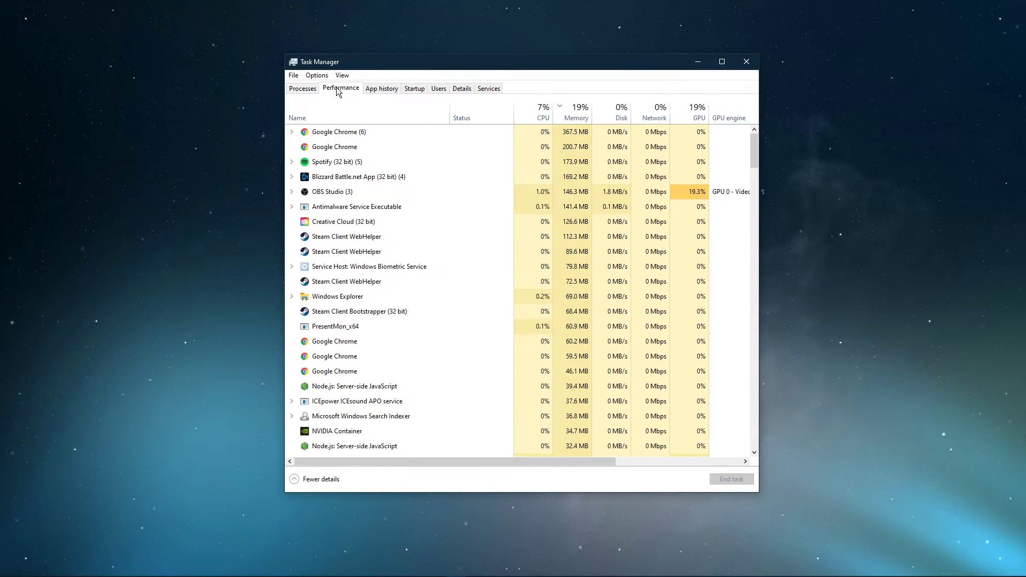
Step: Launch Resource Monitor from Task Manager's Performance tab
left_click(341, 88)
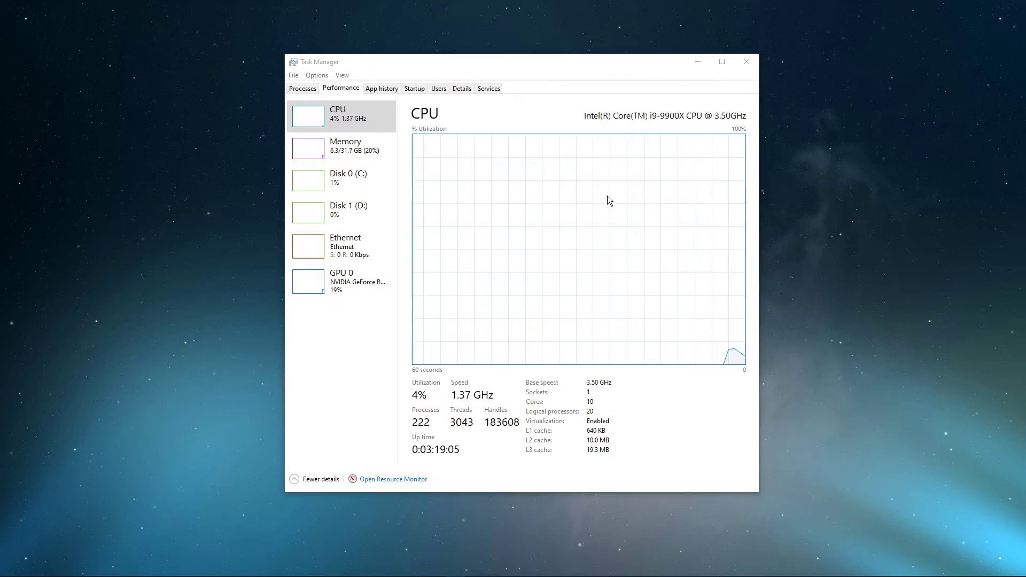
left_click(393, 479)
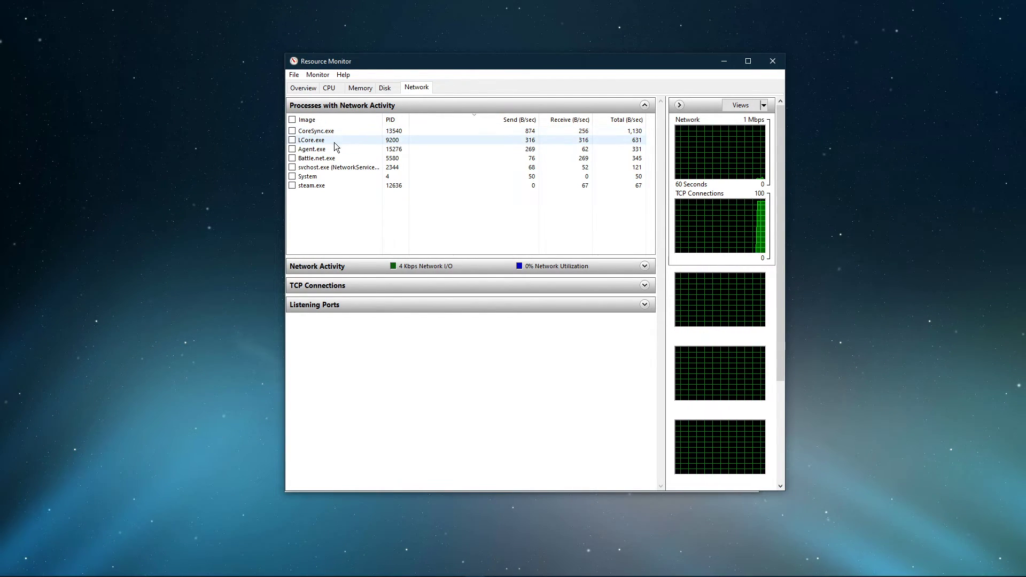
Step: Inspect network-active processes such as LCore.exe, then close Resource Monitor
right_click(317, 158)
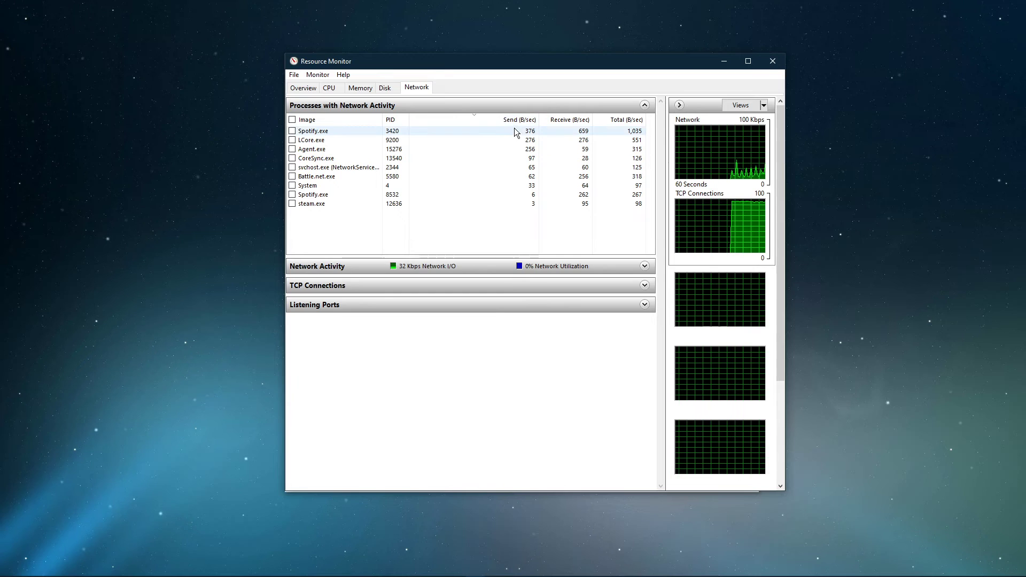
left_click(643, 104)
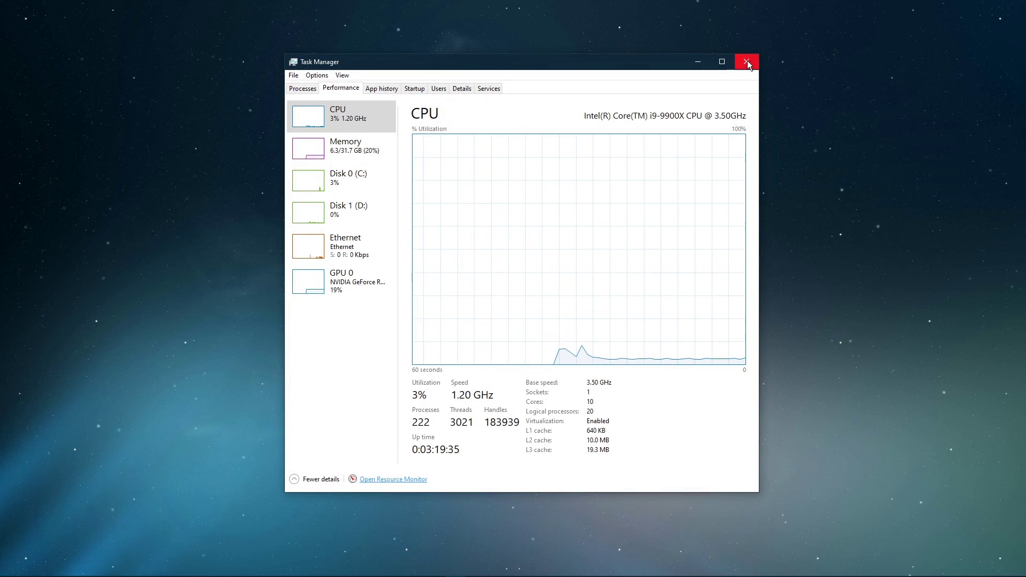
Step: Close Task Manager to reveal Battle.net's Modern Warfare page
left_click(745, 61)
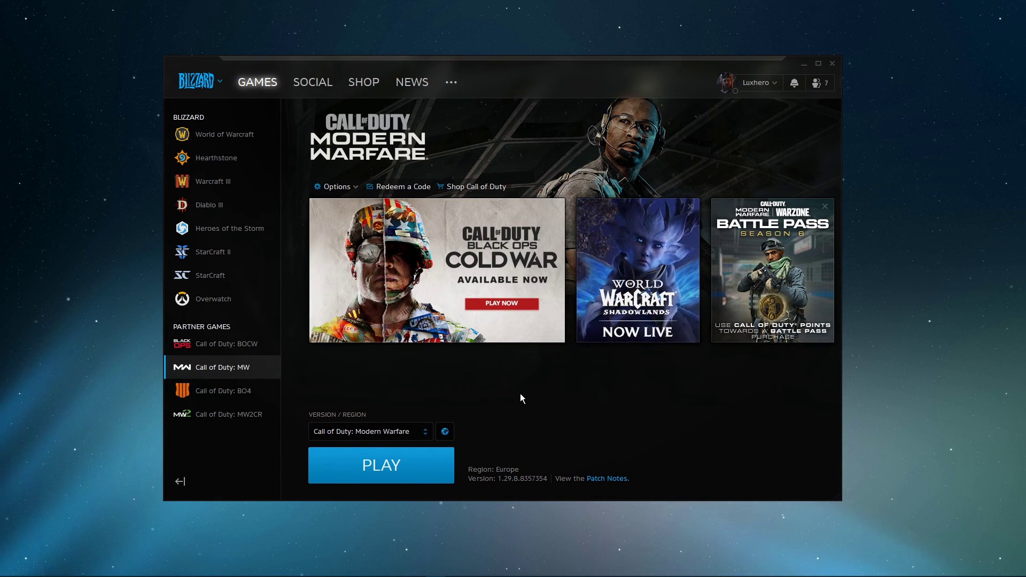
Step: Open Modern Warfare's region list offering Americas, Europe and Asia
left_click(444, 431)
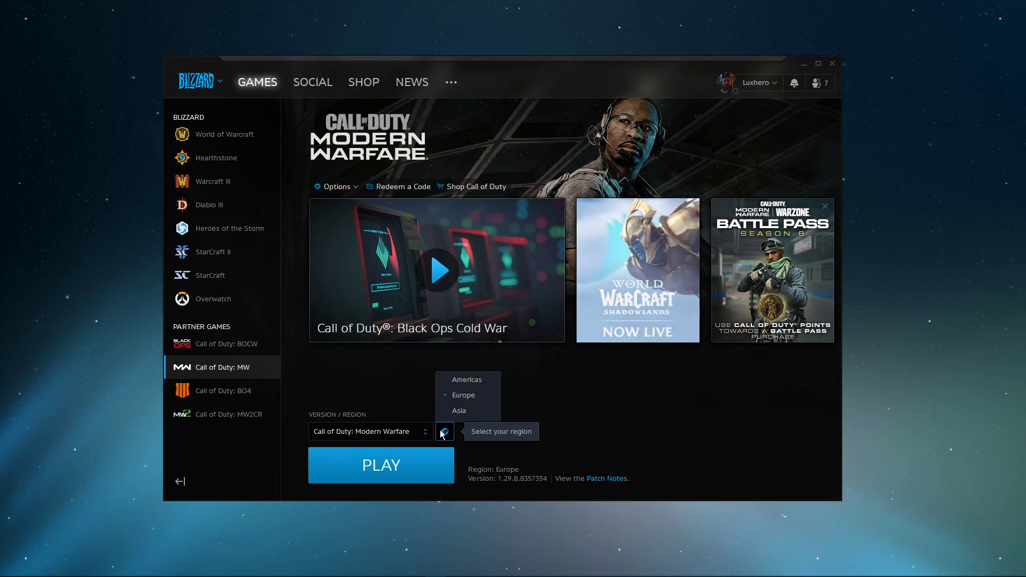
mouse_move(467, 379)
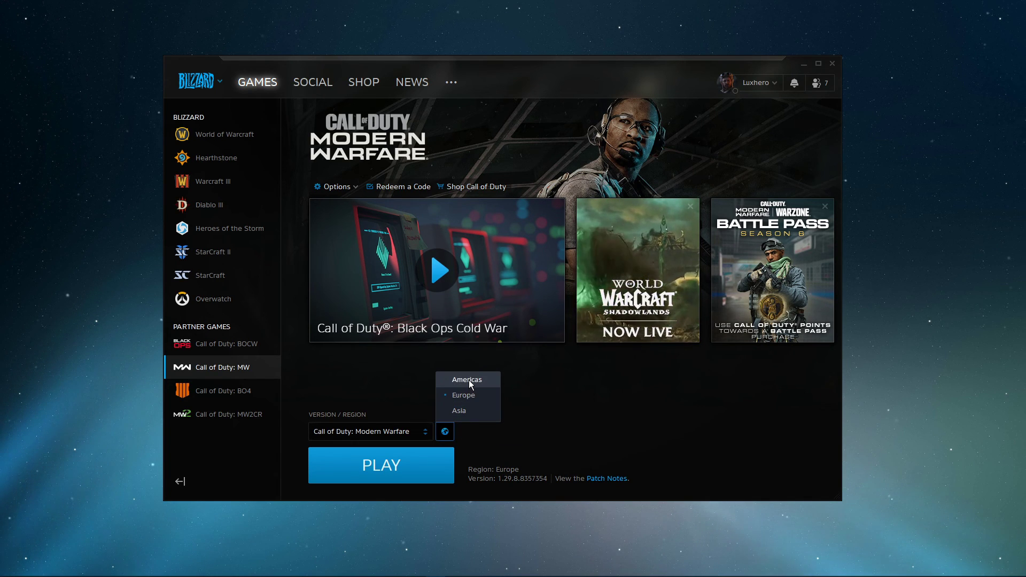